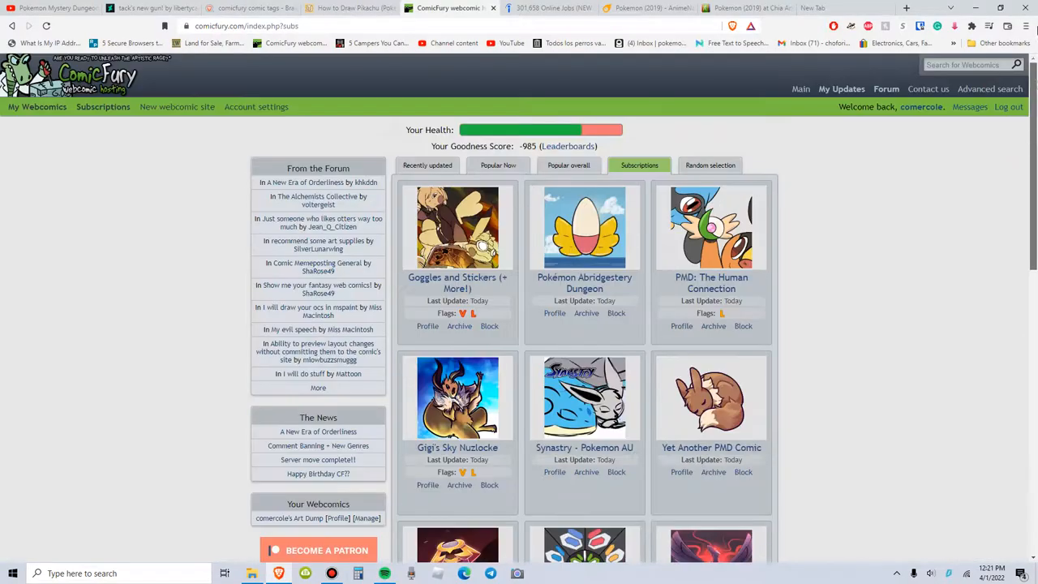
# - Scroll through the subscriptions feed to browse the list of subscribed comics
pyautogui.scroll(-3)
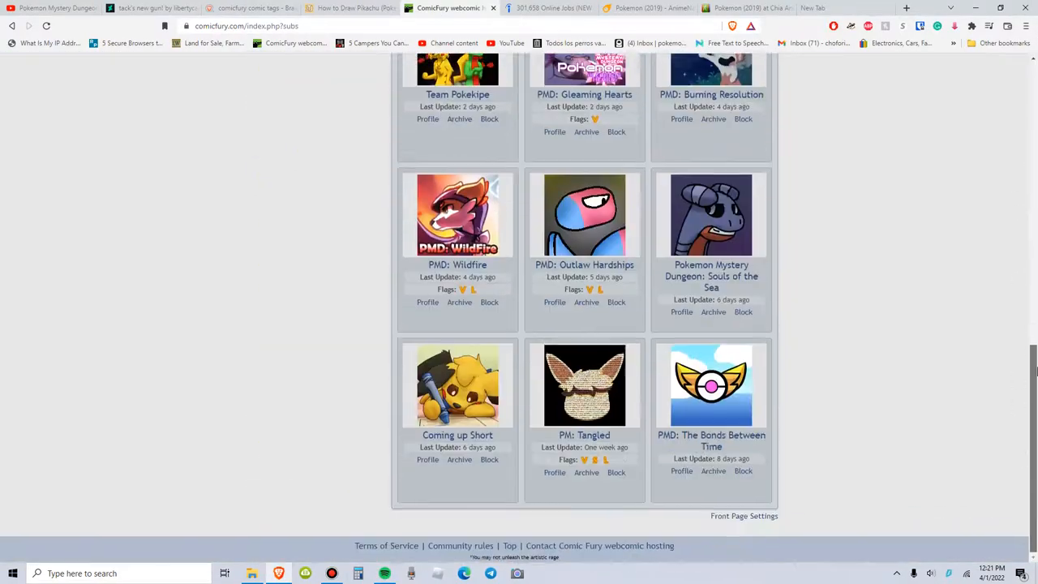
pyautogui.scroll(3)
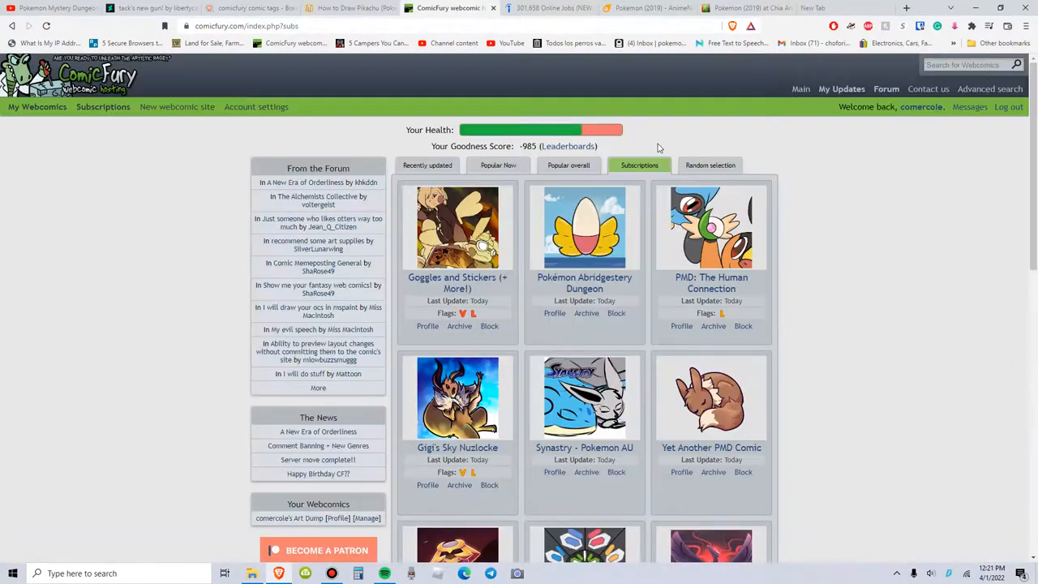
pyautogui.moveTo(840, 88)
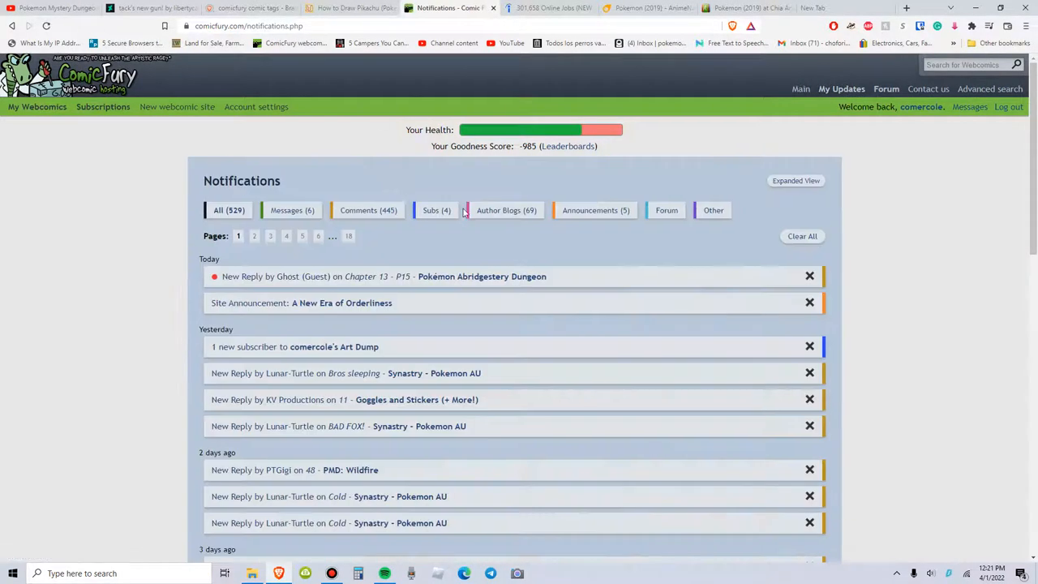
pyautogui.moveTo(299, 308)
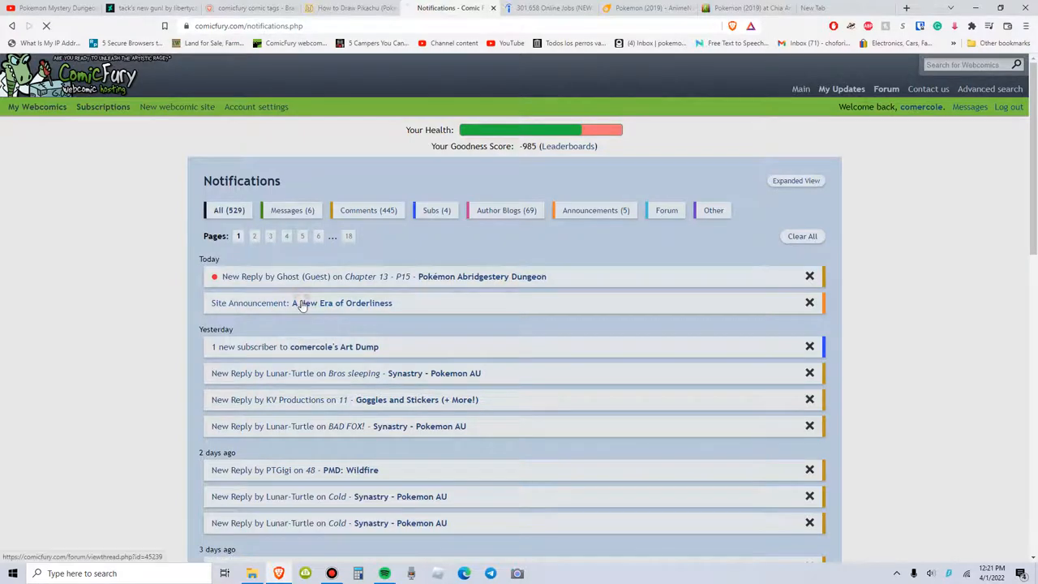
# - Open the 'A New Era of Orderliness' announcement and request a moral evaluation of its first post
pyautogui.click(341, 304)
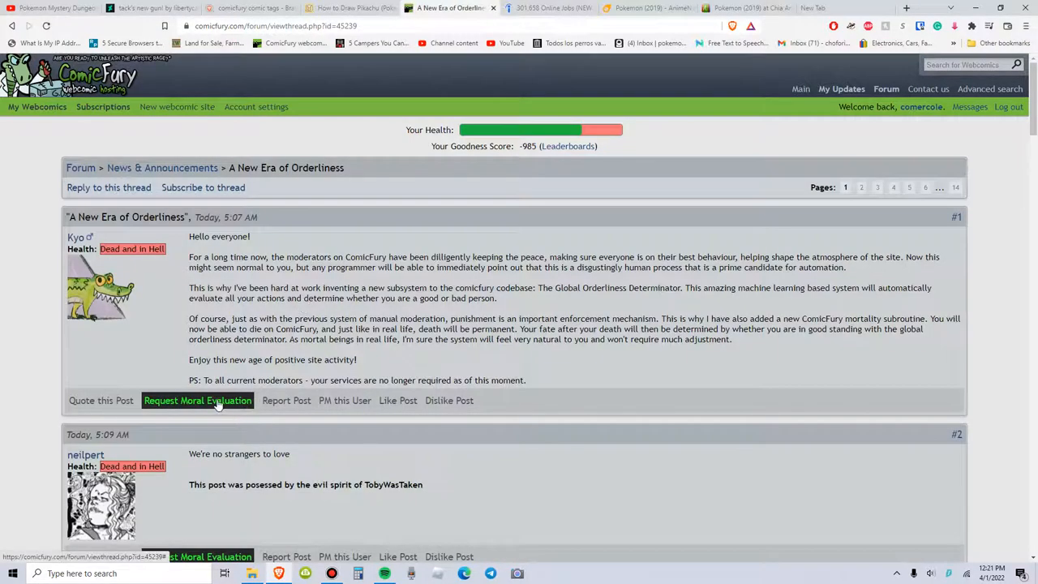
pyautogui.click(198, 400)
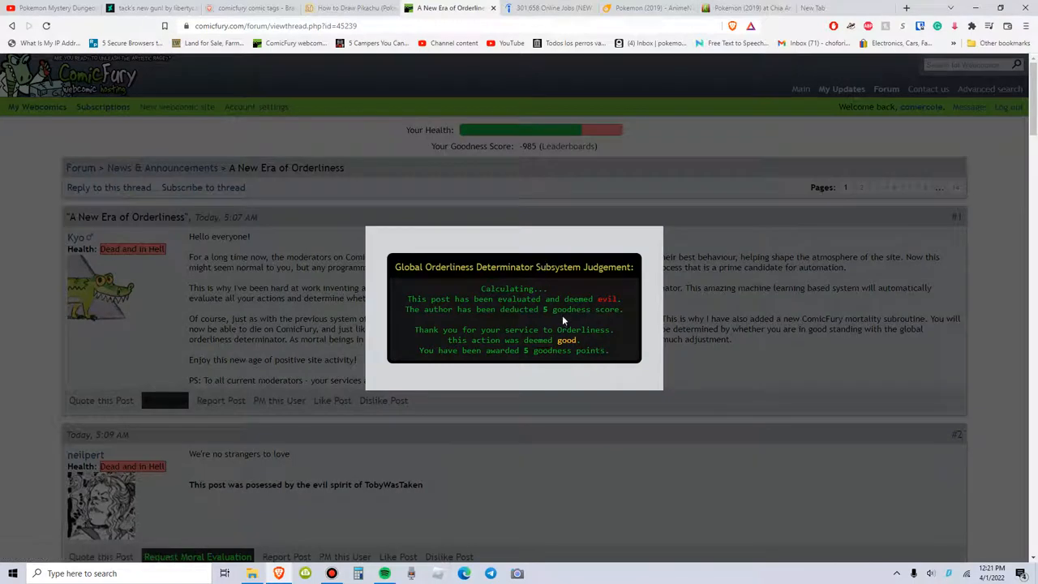
pyautogui.moveTo(597, 298)
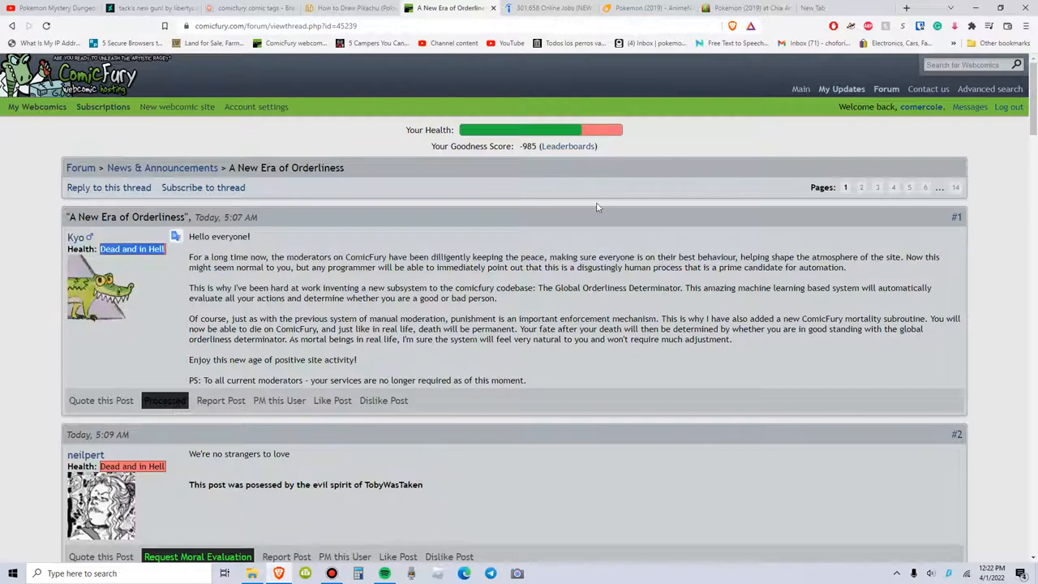
pyautogui.moveTo(623, 217)
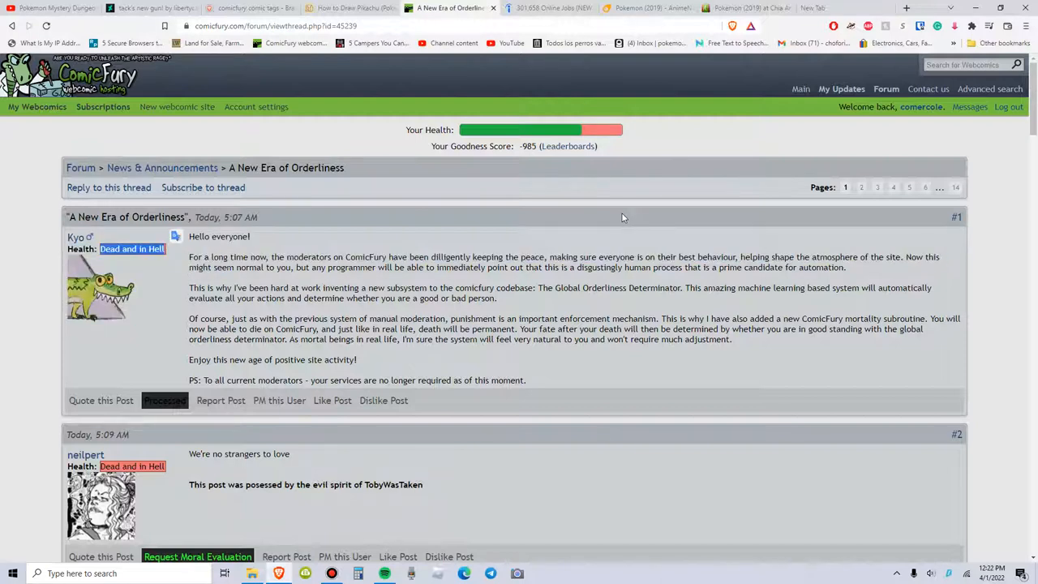
pyautogui.moveTo(548, 169)
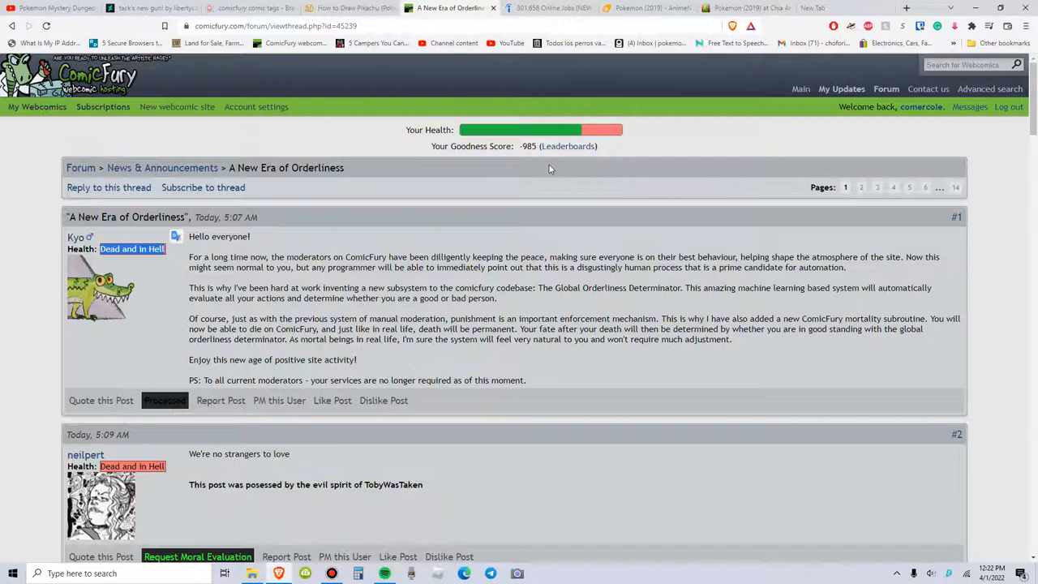
pyautogui.moveTo(1000, 123)
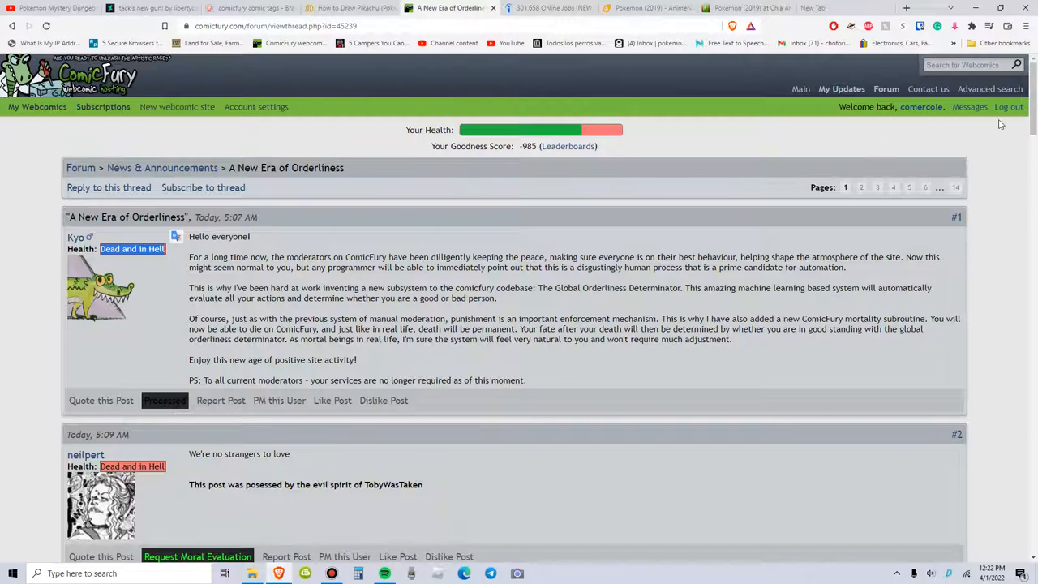
pyautogui.scroll(-3)
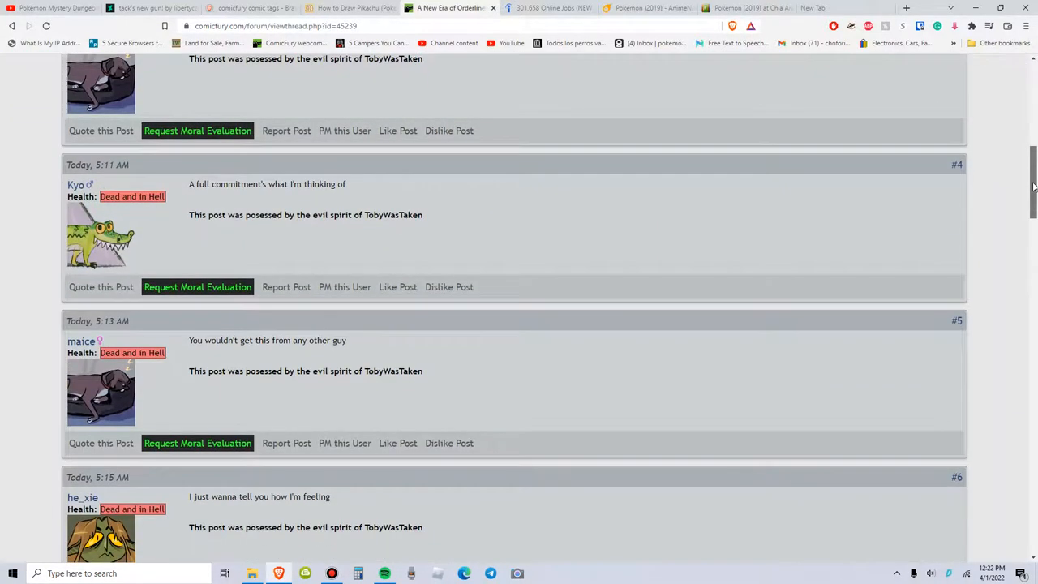
pyautogui.scroll(3)
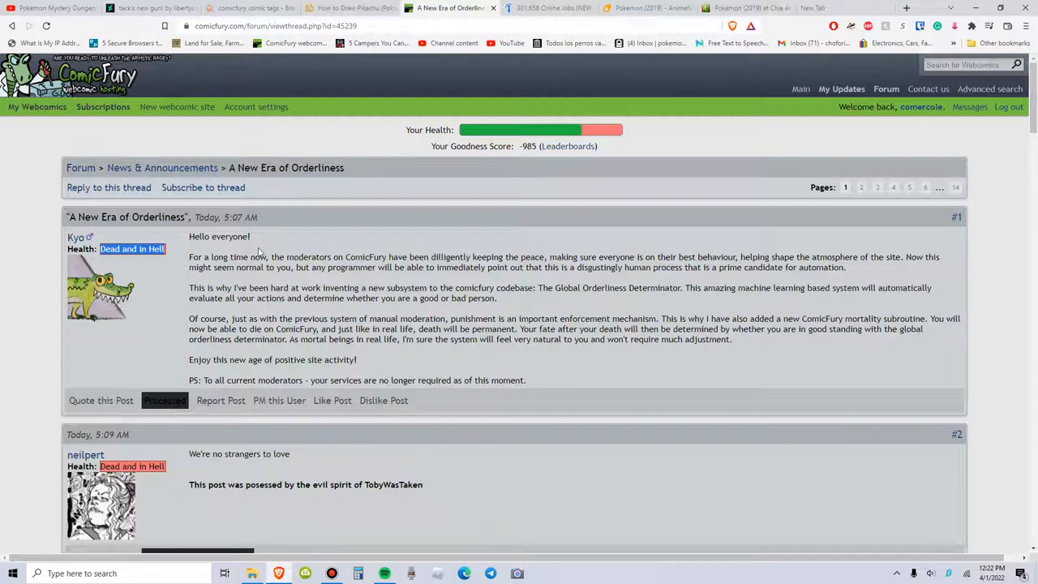
pyautogui.moveTo(338, 314)
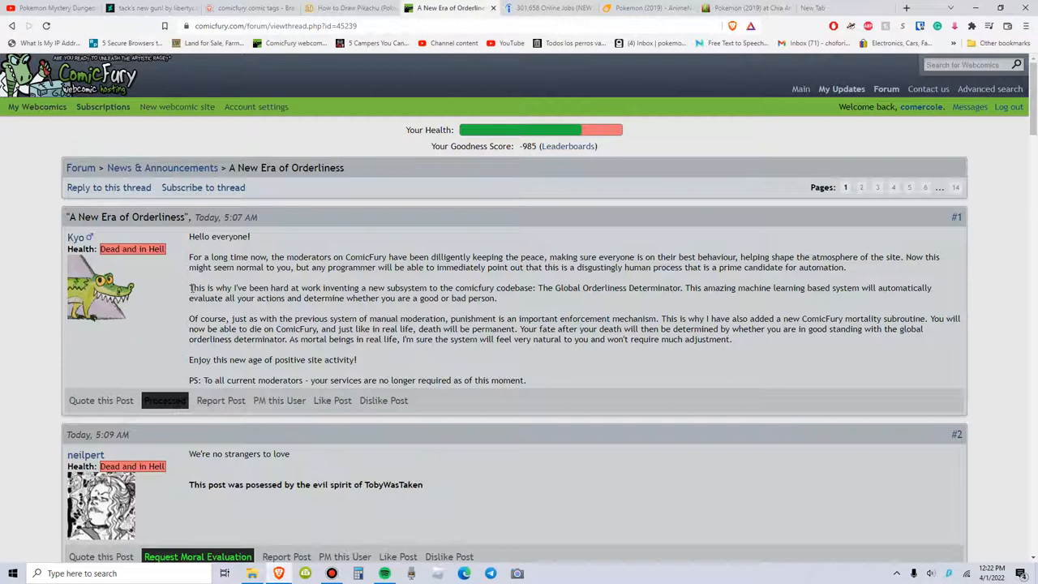
# - Highlight the sentence introducing the new subsystem, the Global Orderliness Determinator
pyautogui.moveTo(188, 287); pyautogui.dragTo(496, 299)
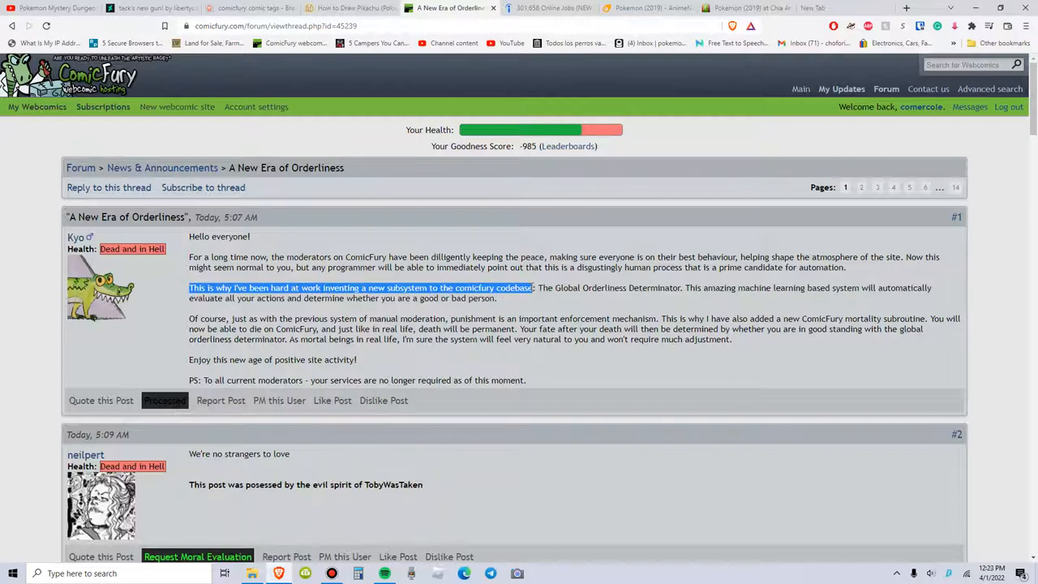
pyautogui.click(198, 287)
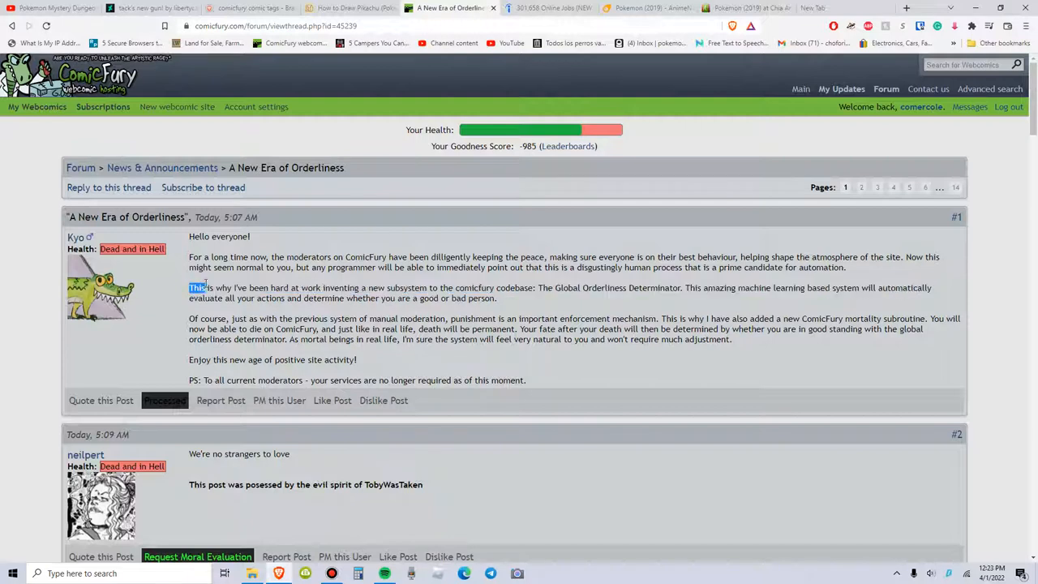
pyautogui.moveTo(188, 287); pyautogui.dragTo(373, 287)
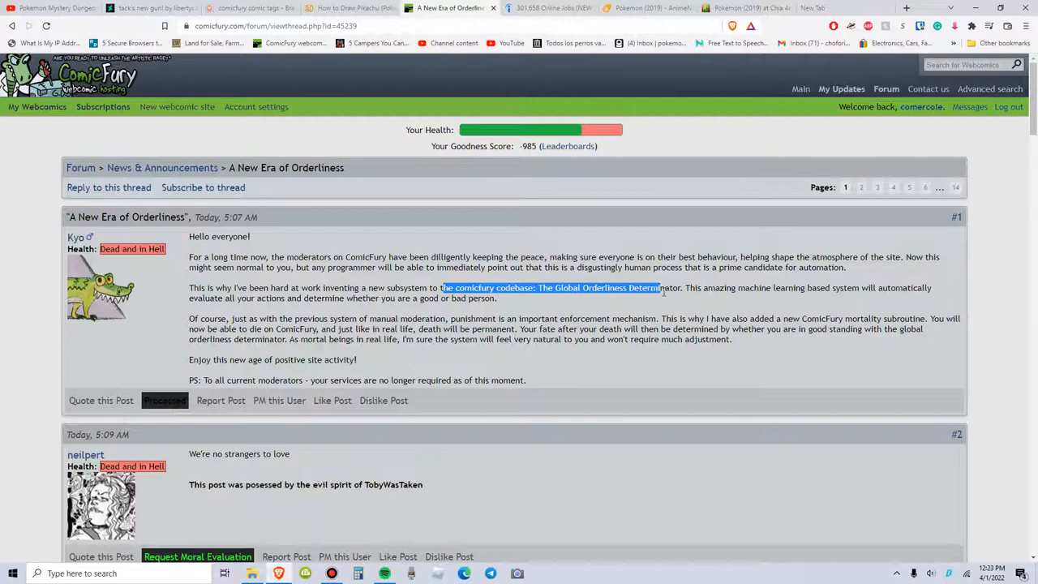
# - Highlight the machine-learning sentence about judging users as good or bad persons
pyautogui.moveTo(662, 289); pyautogui.dragTo(761, 289)
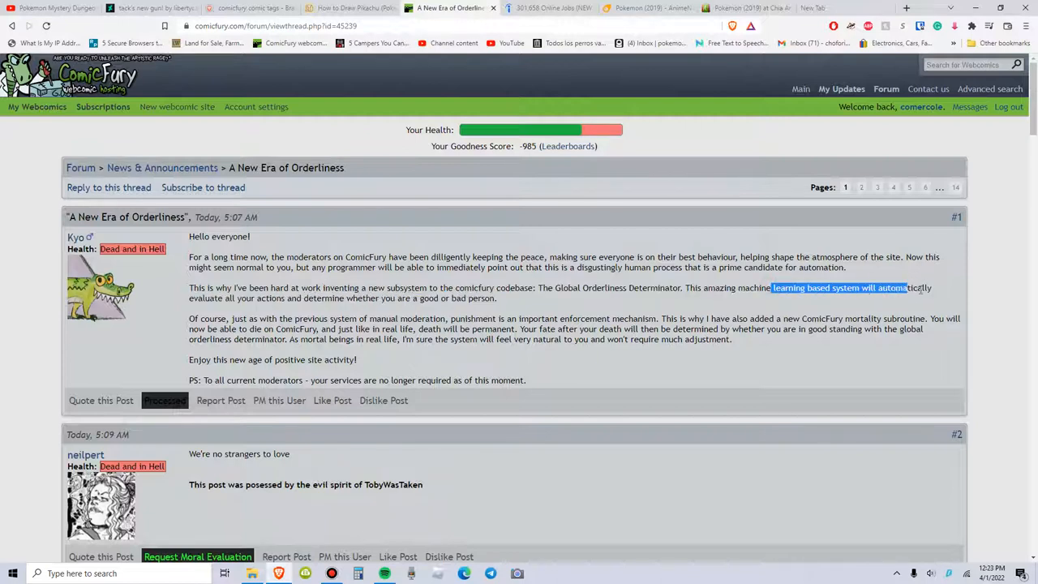
pyautogui.moveTo(908, 289); pyautogui.dragTo(236, 298)
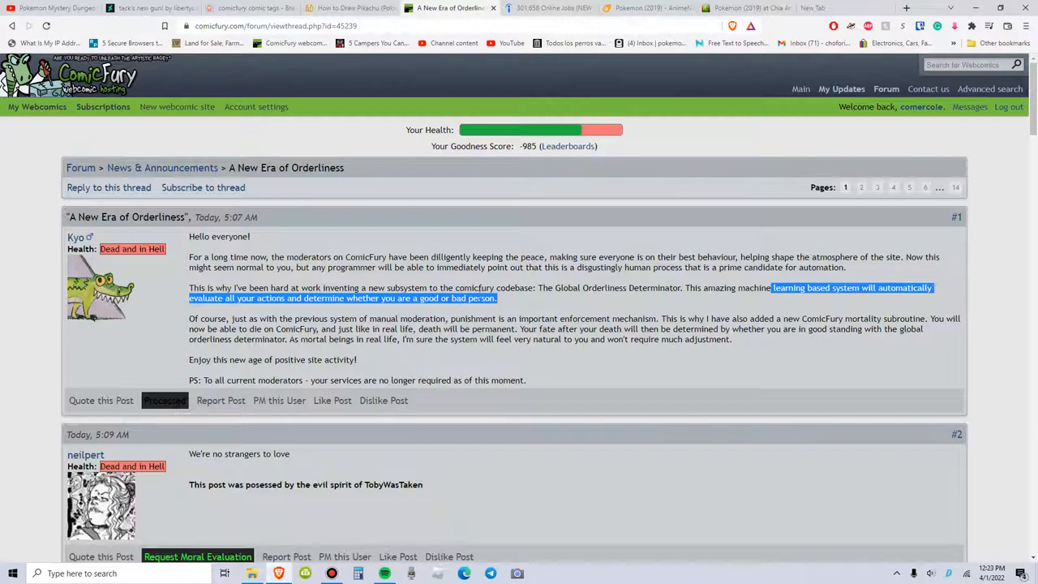
pyautogui.click(502, 305)
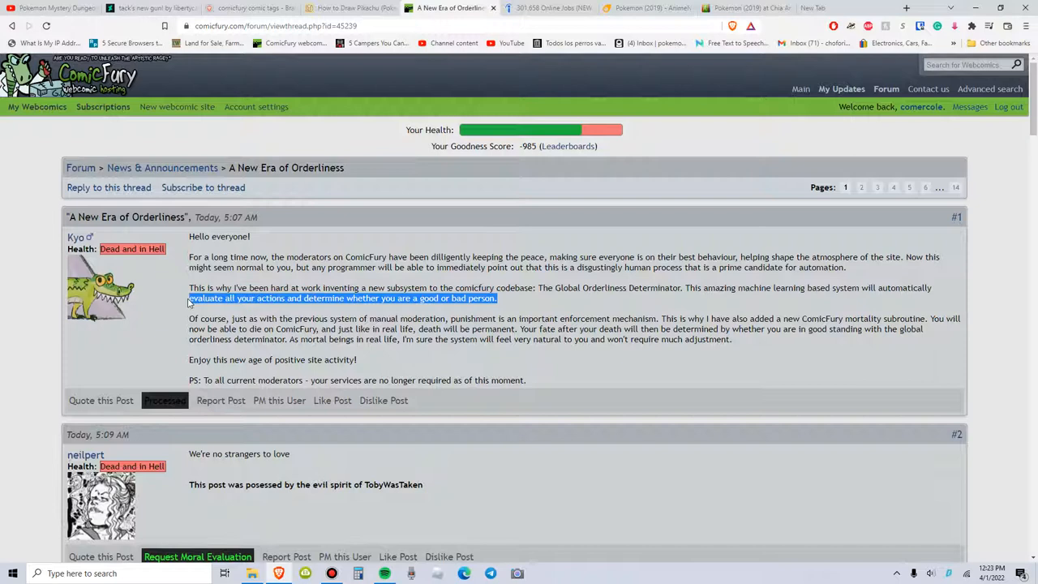
pyautogui.moveTo(429, 284)
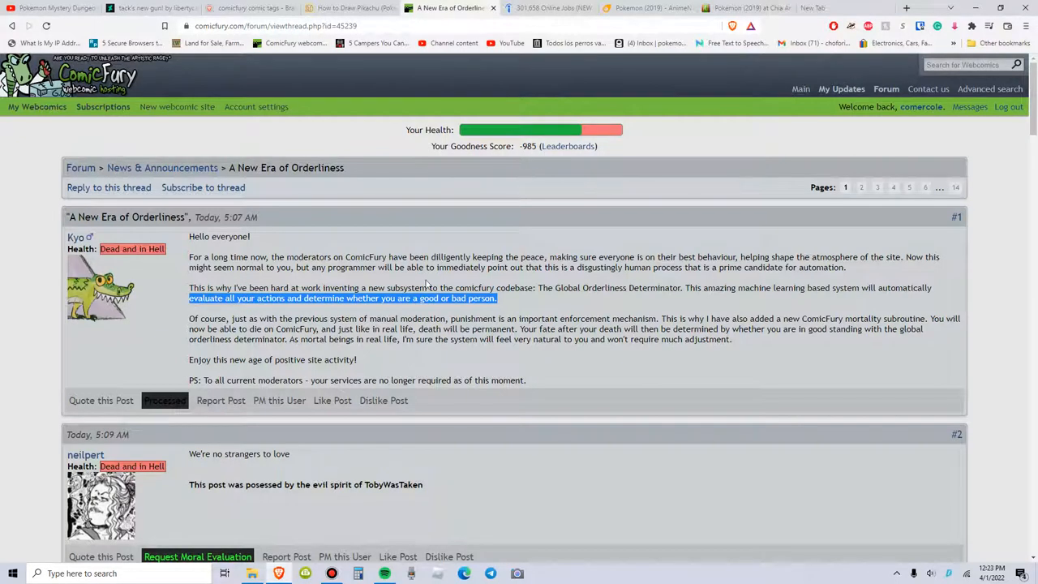
pyautogui.moveTo(467, 121)
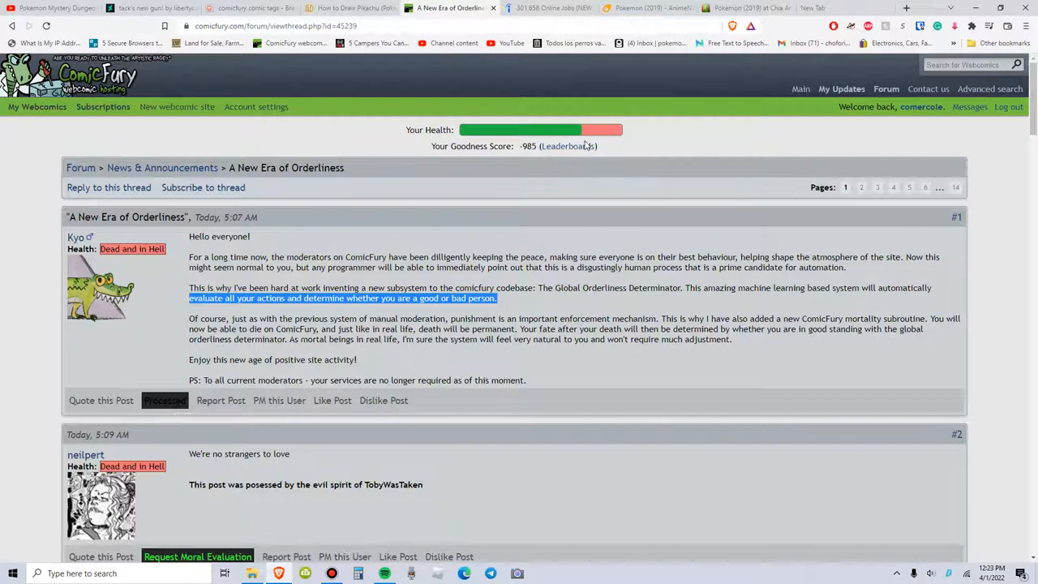
pyautogui.moveTo(507, 123)
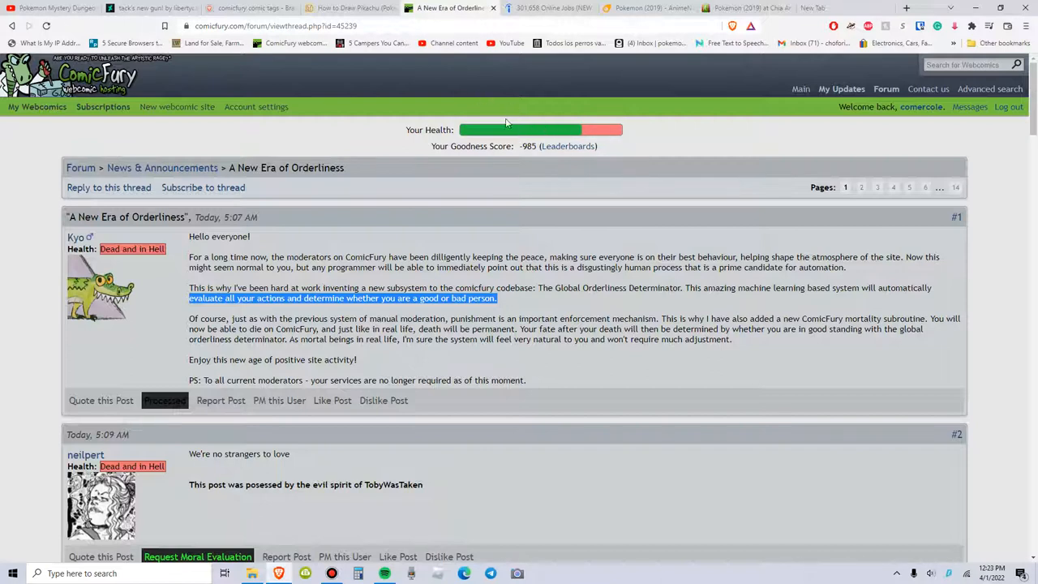
pyautogui.moveTo(591, 186)
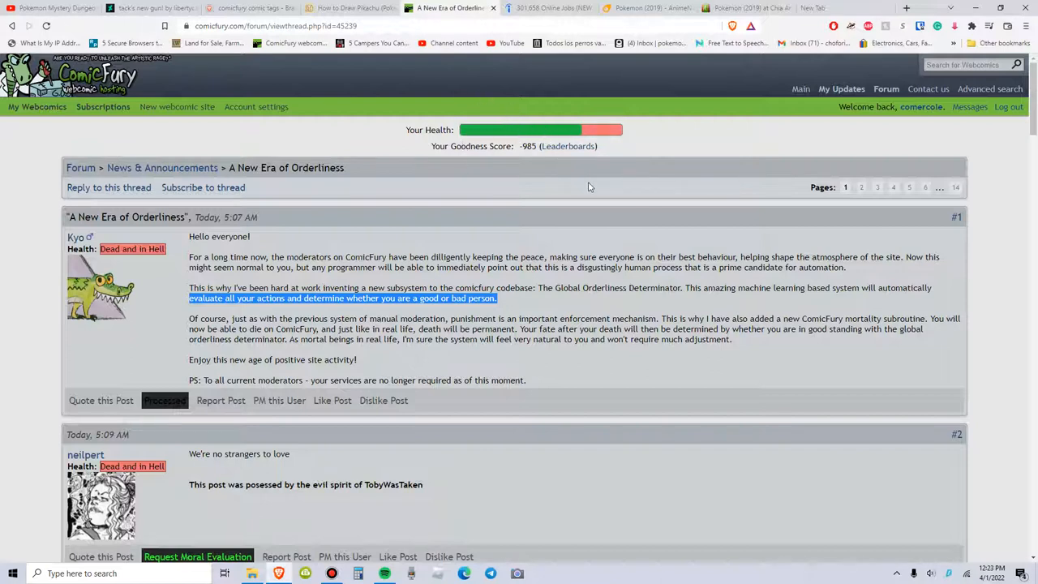
pyautogui.moveTo(483, 143)
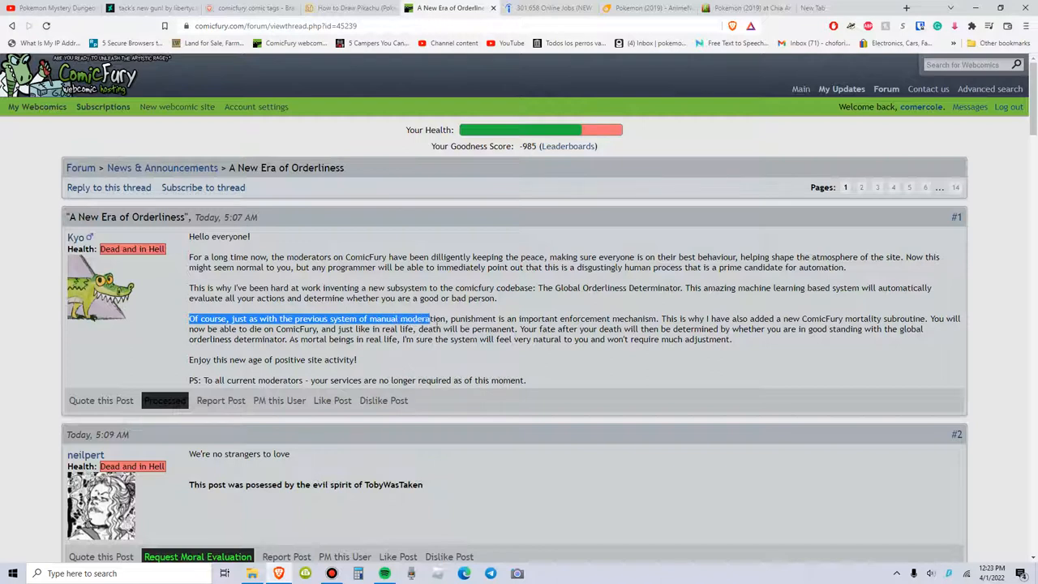
# - Highlight the punishment paragraph through the new mortality subroutine sentence
pyautogui.moveTo(430, 318); pyautogui.dragTo(520, 318)
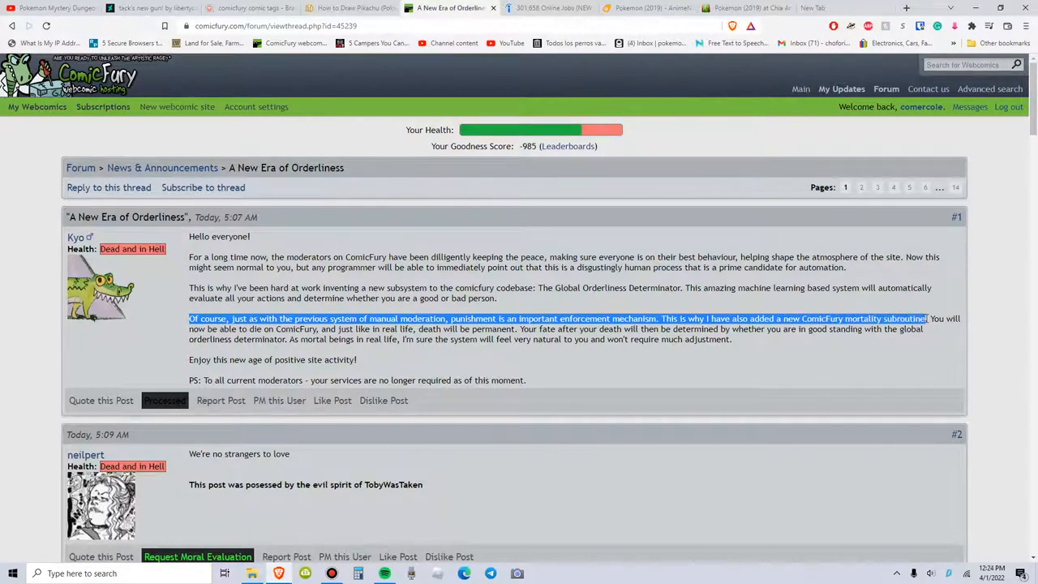
pyautogui.moveTo(928, 318); pyautogui.dragTo(730, 339)
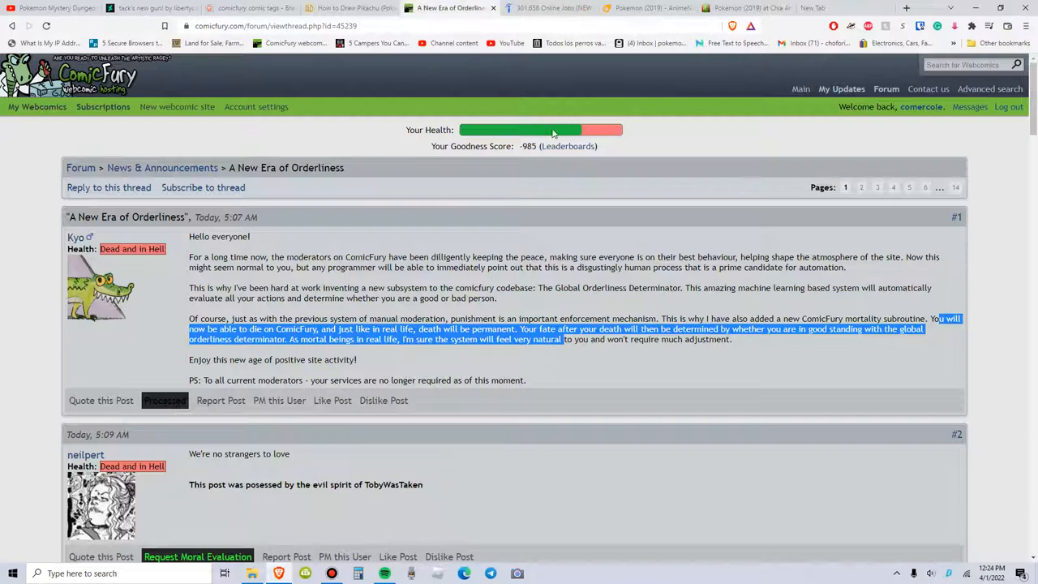
pyautogui.moveTo(462, 112)
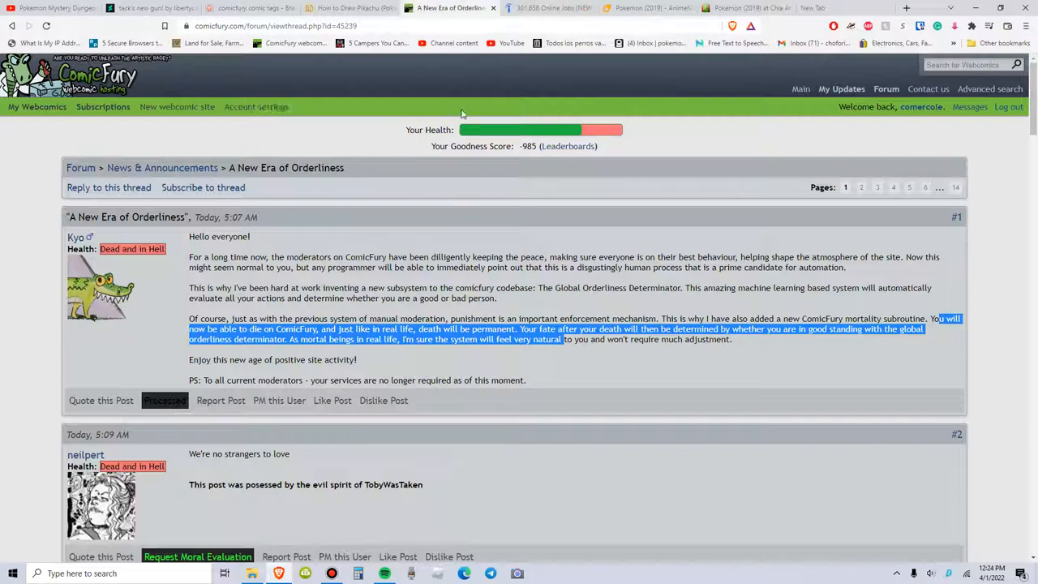
pyautogui.moveTo(490, 162)
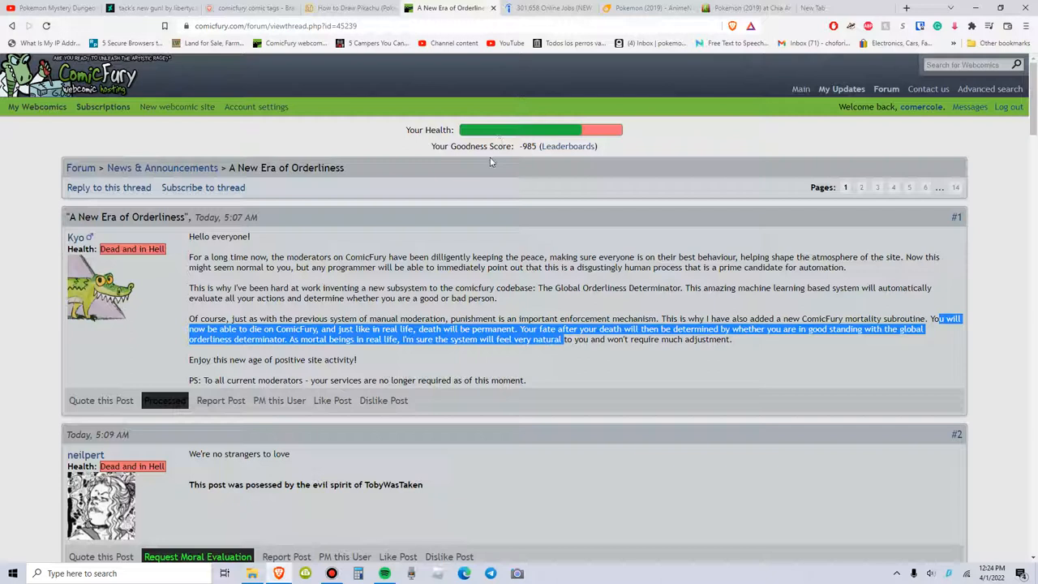
pyautogui.moveTo(587, 347)
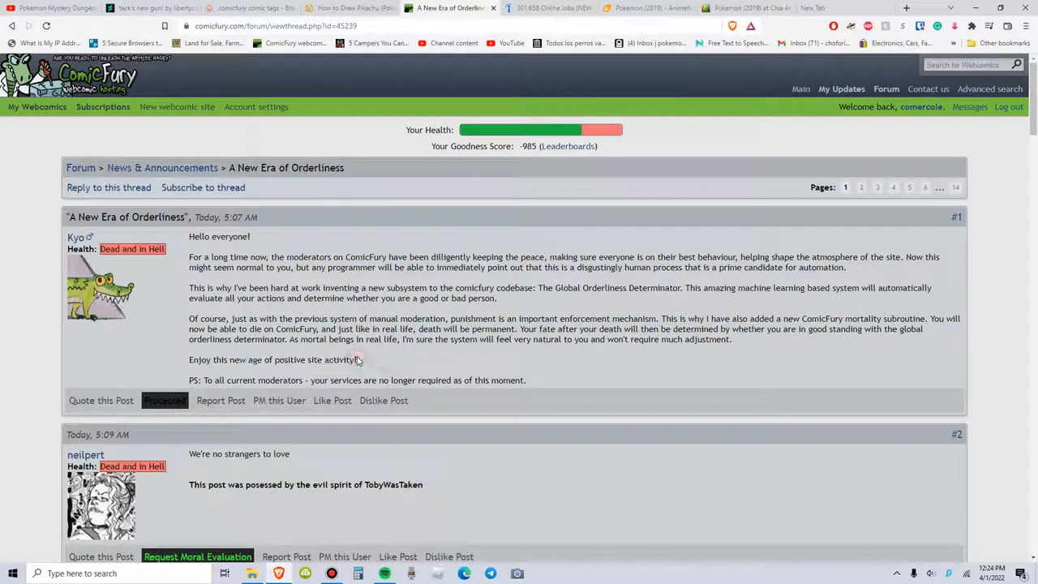
pyautogui.tripleClick(272, 361)
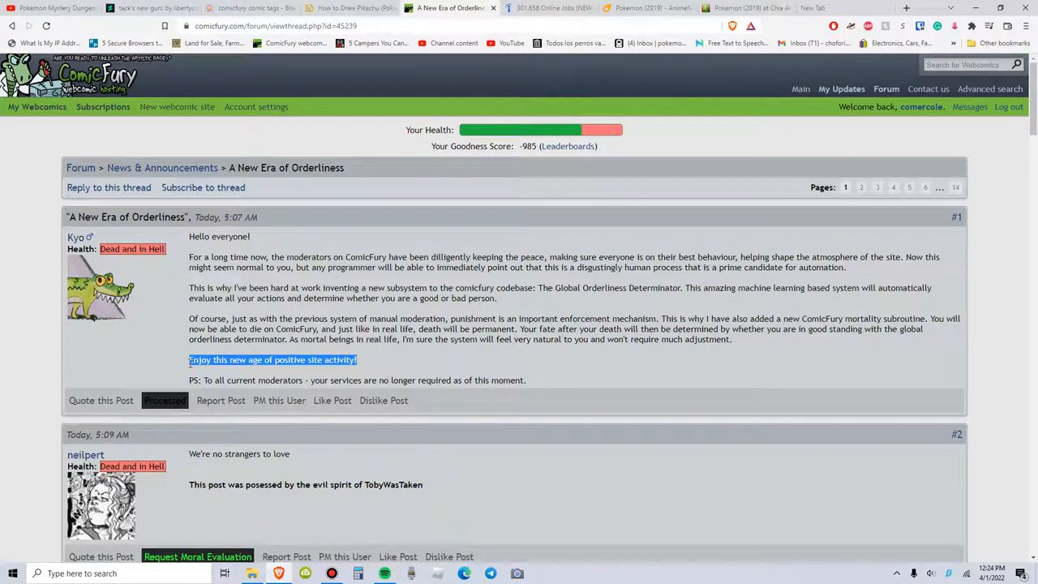
pyautogui.click(357, 360)
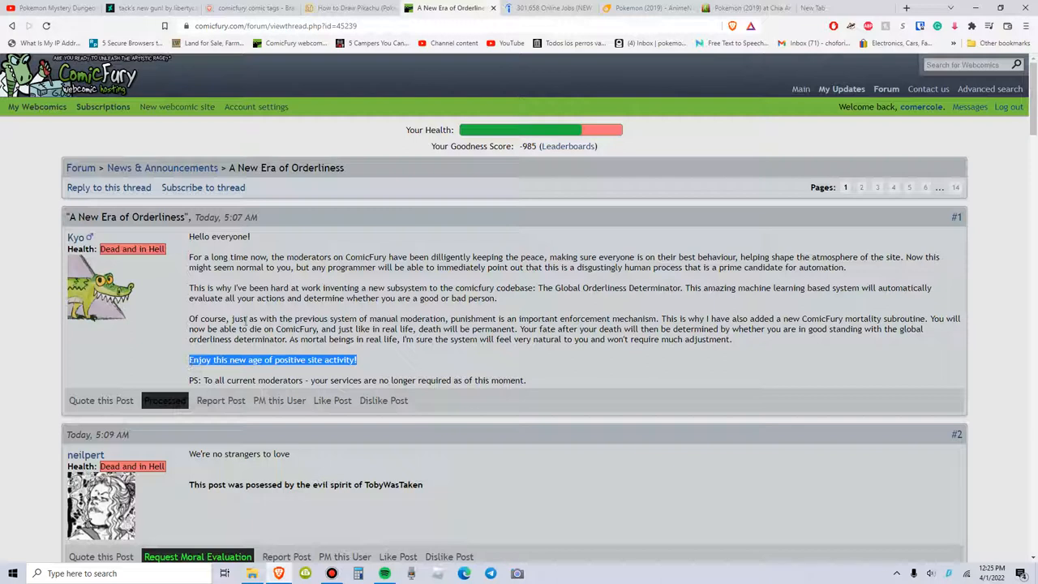
pyautogui.moveTo(52, 166)
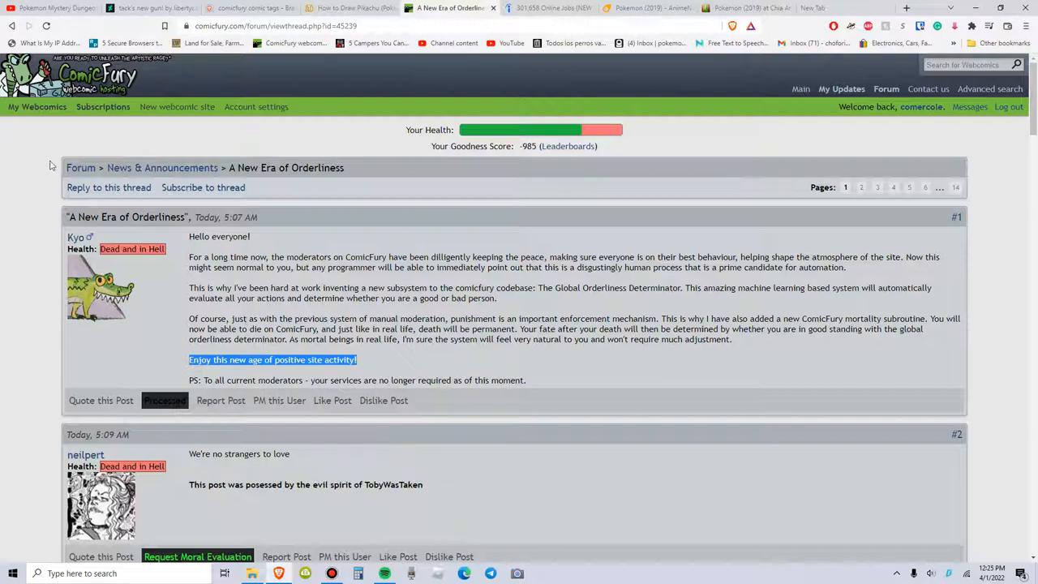
pyautogui.moveTo(209, 387)
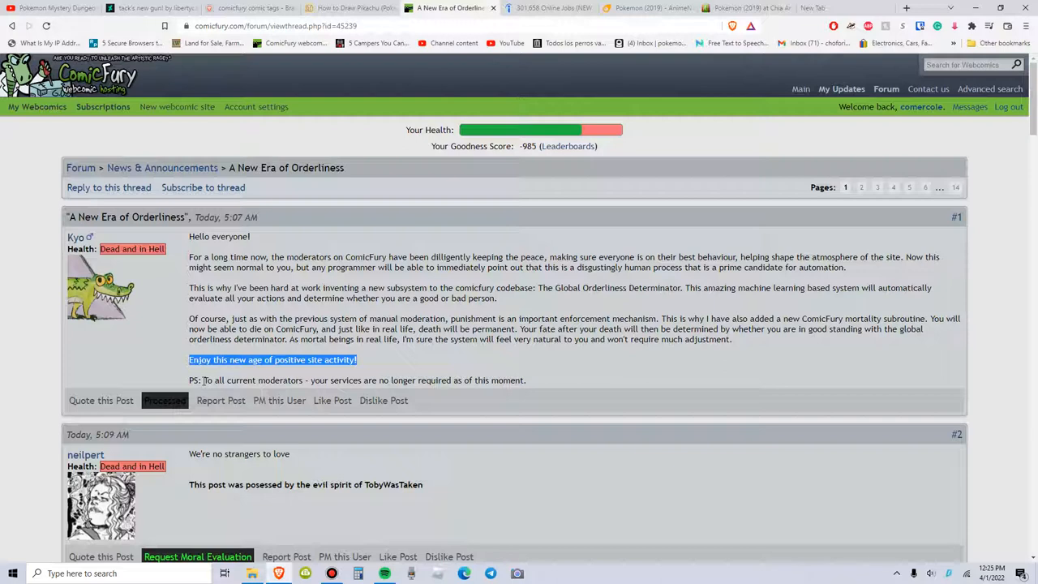
pyautogui.moveTo(349, 374)
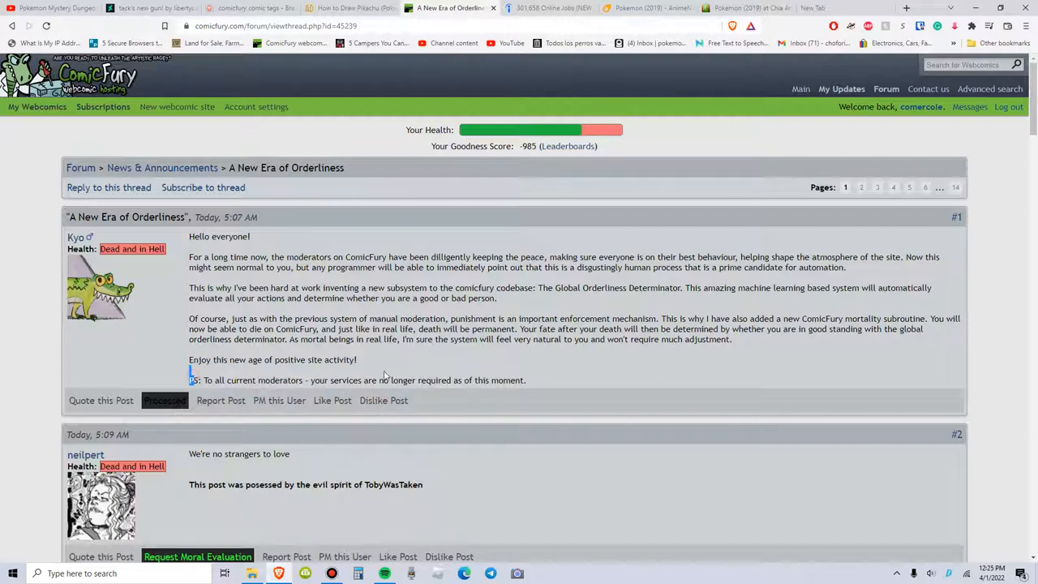
# - Return from the announcement thread to the ComicFury home page
pyautogui.moveTo(188, 379); pyautogui.dragTo(503, 380)
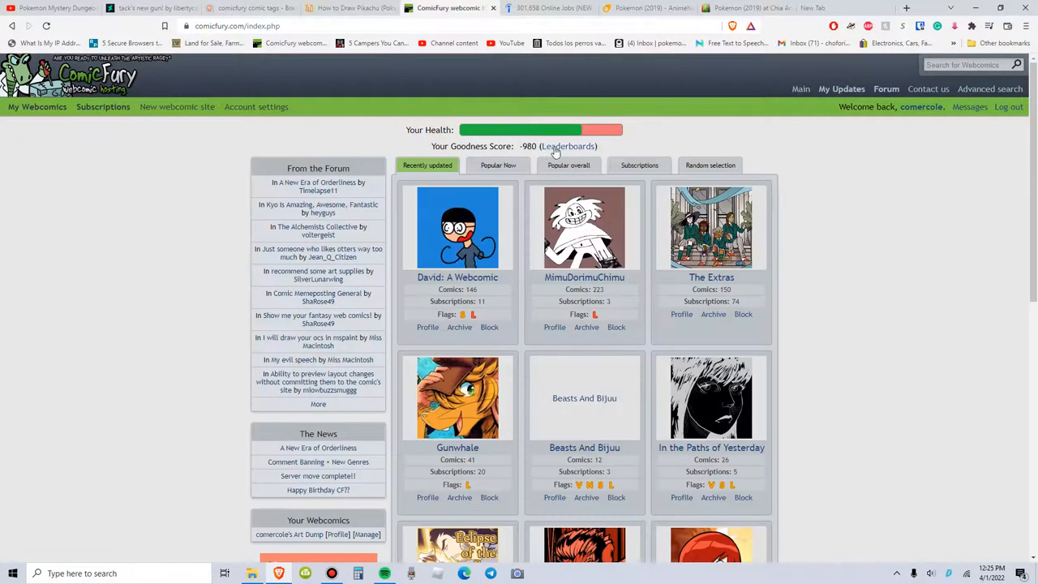
# - Go to the Leaderboards page ranking best behaved and most evil users by goodness score
pyautogui.click(568, 146)
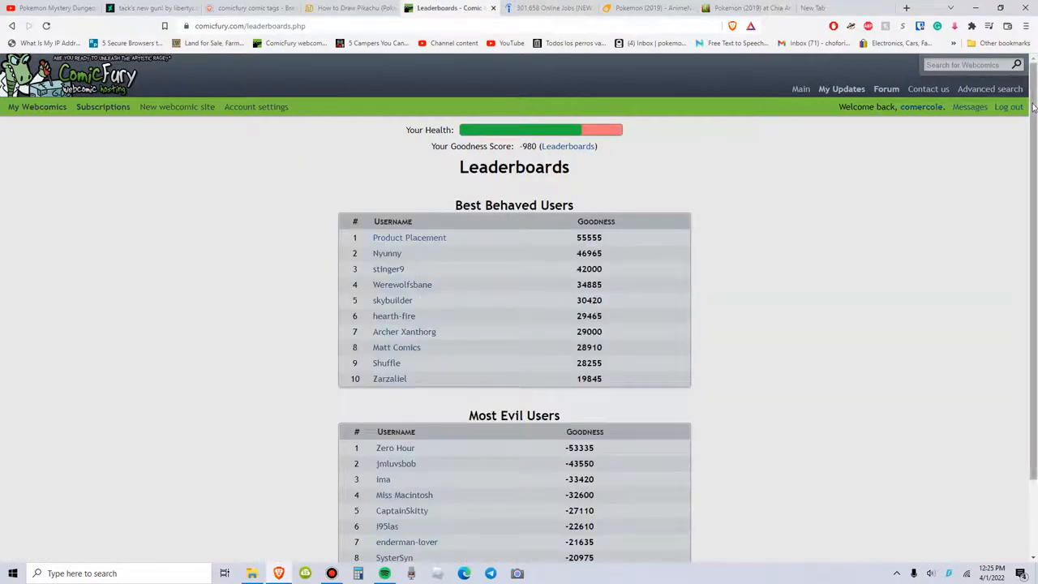
pyautogui.moveTo(590, 127)
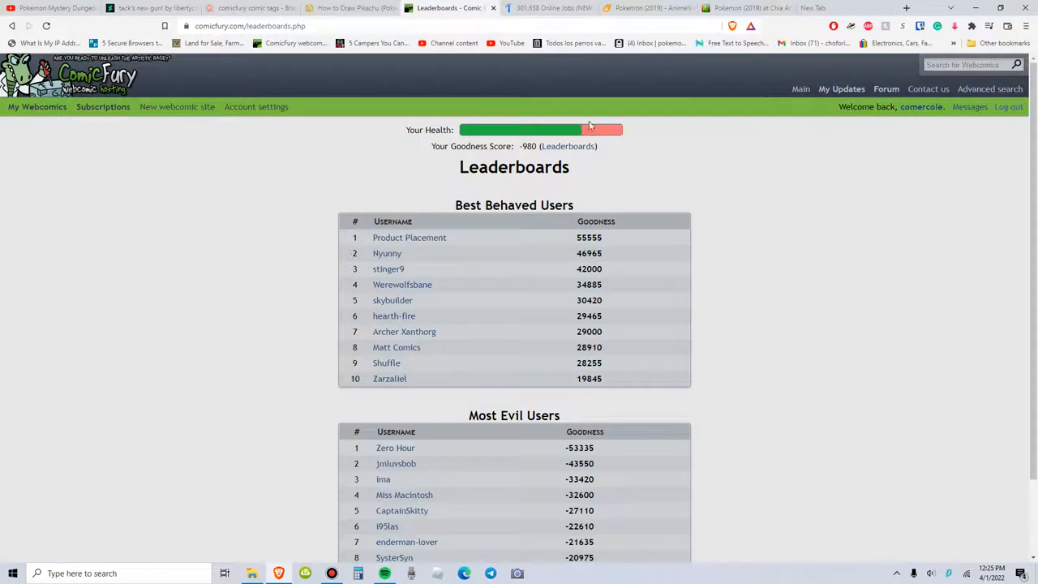
pyautogui.moveTo(568, 140)
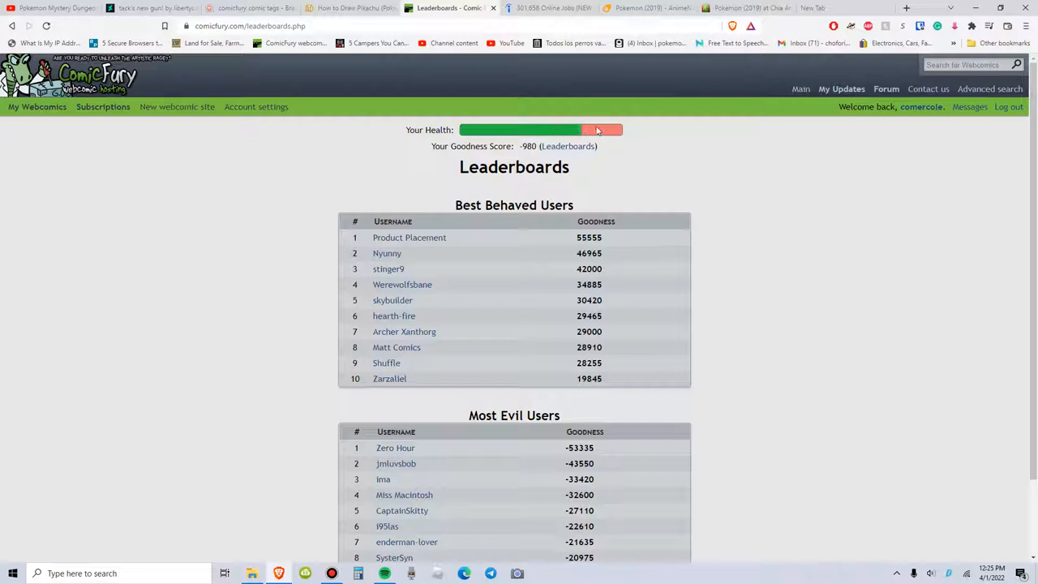
pyautogui.moveTo(592, 139)
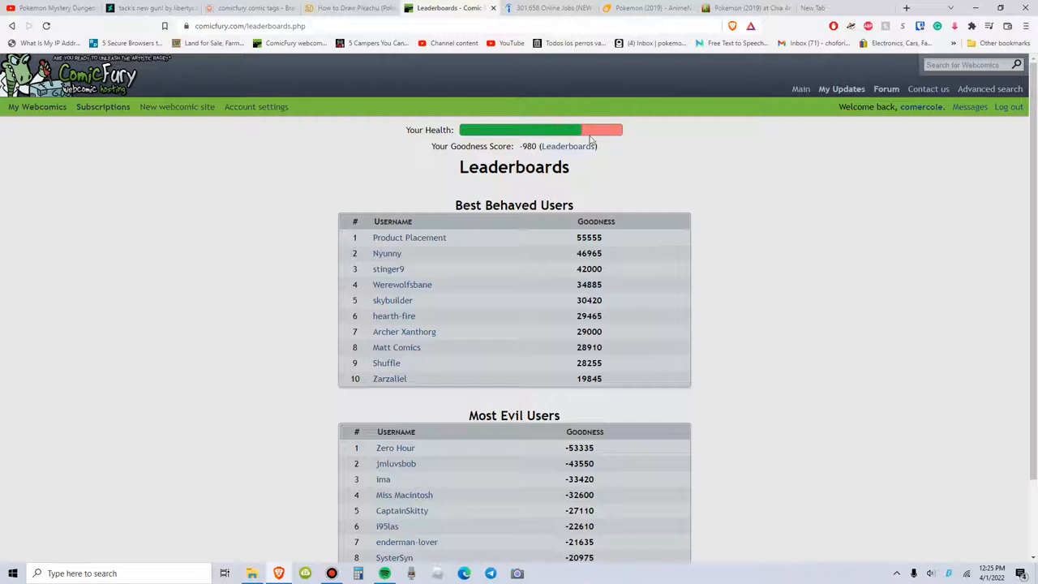
pyautogui.moveTo(497, 136)
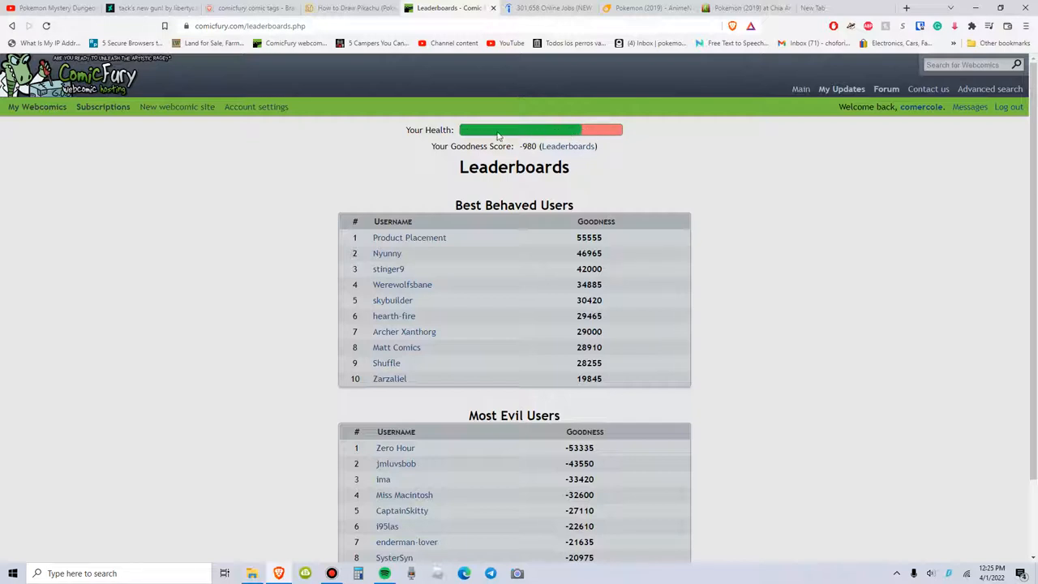
pyautogui.moveTo(568, 146)
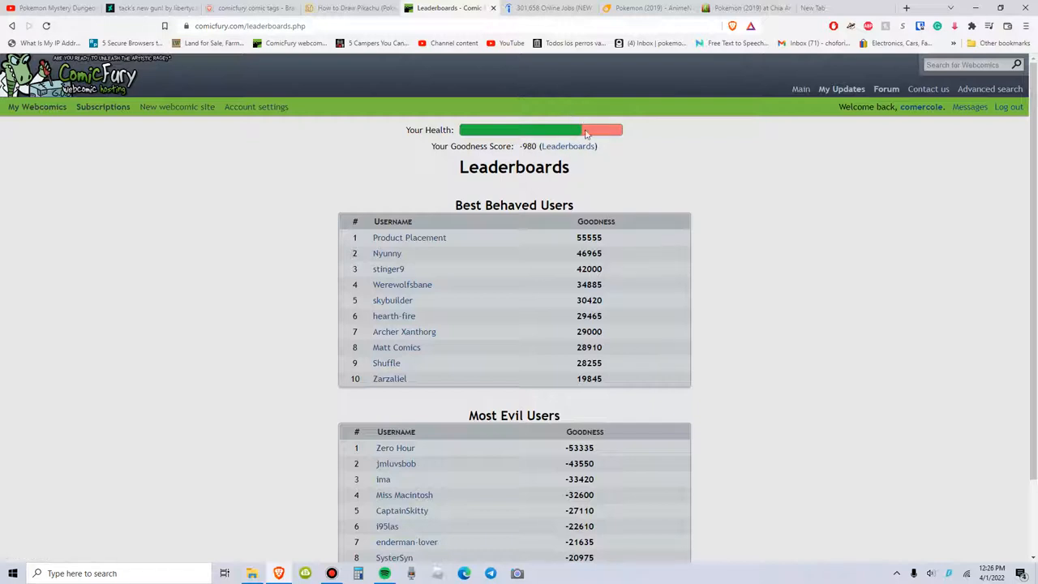
pyautogui.moveTo(511, 104)
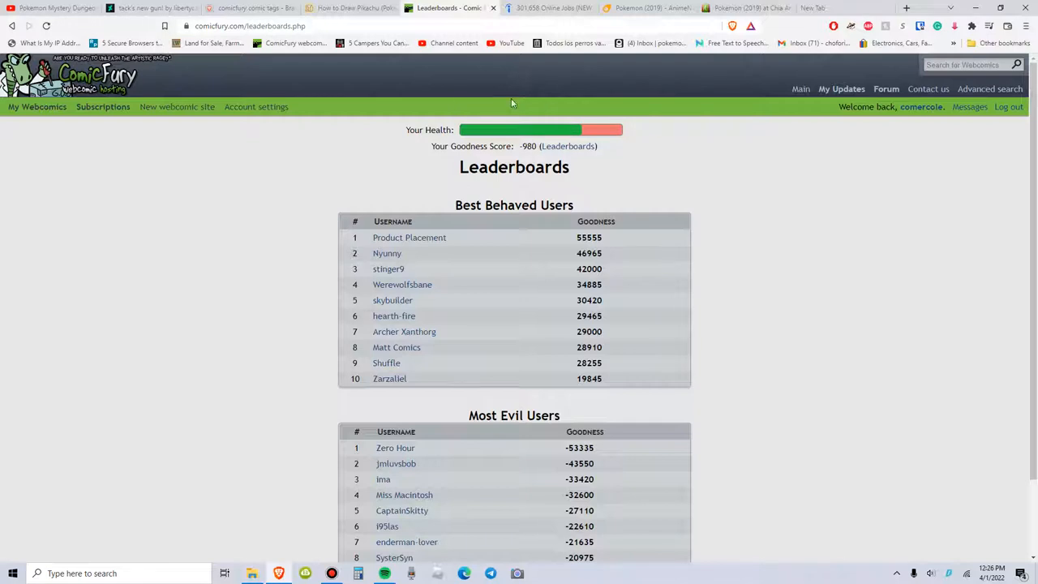
pyautogui.moveTo(597, 132)
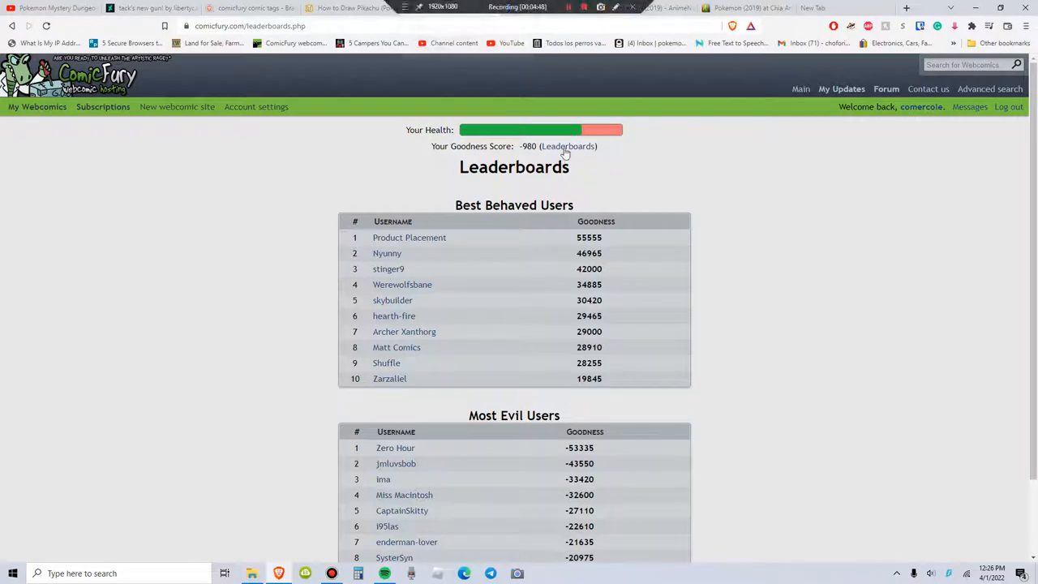
pyautogui.scroll(-3)
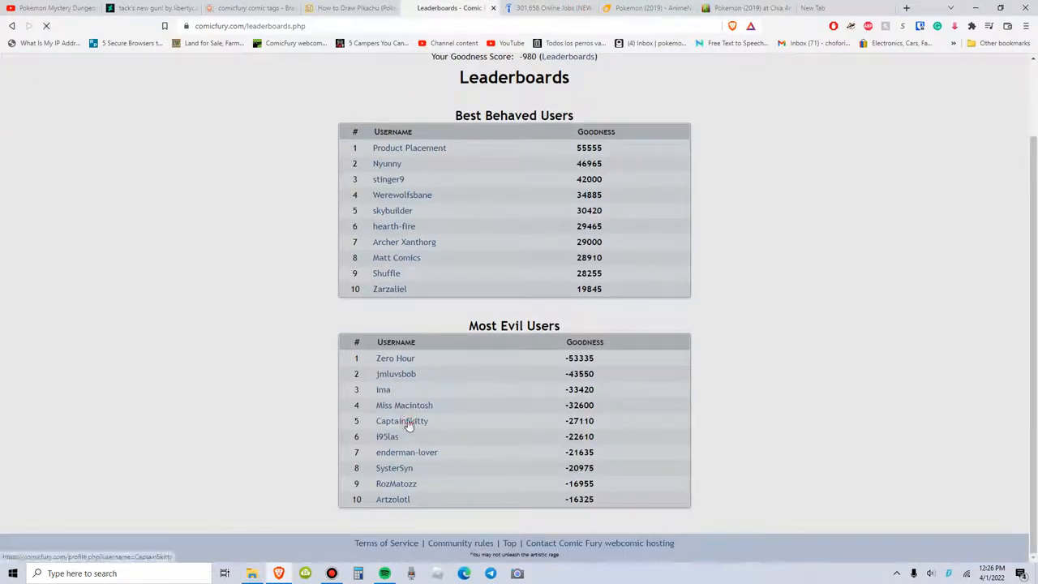
pyautogui.click(402, 420)
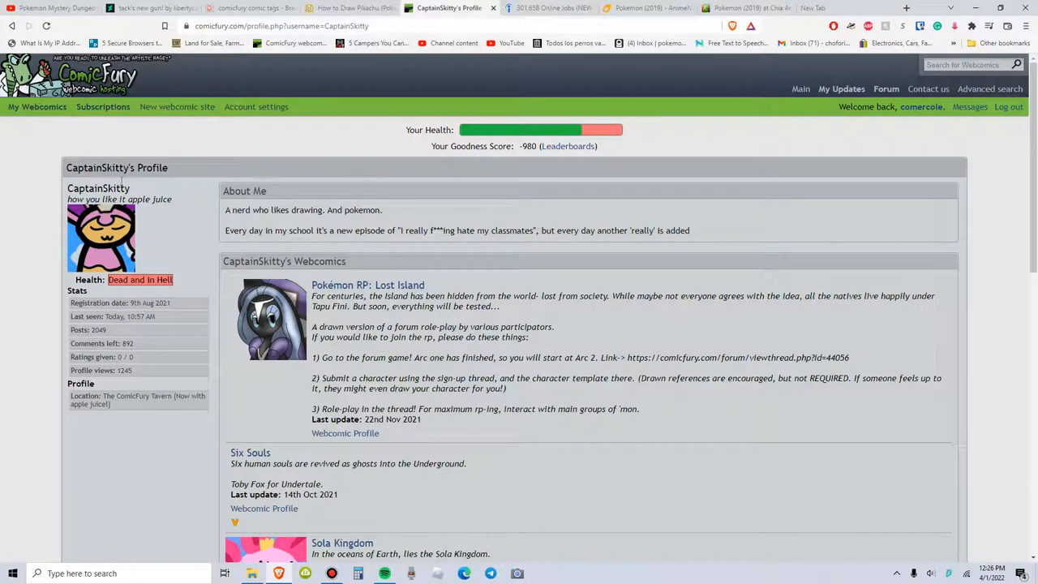
pyautogui.moveTo(209, 289)
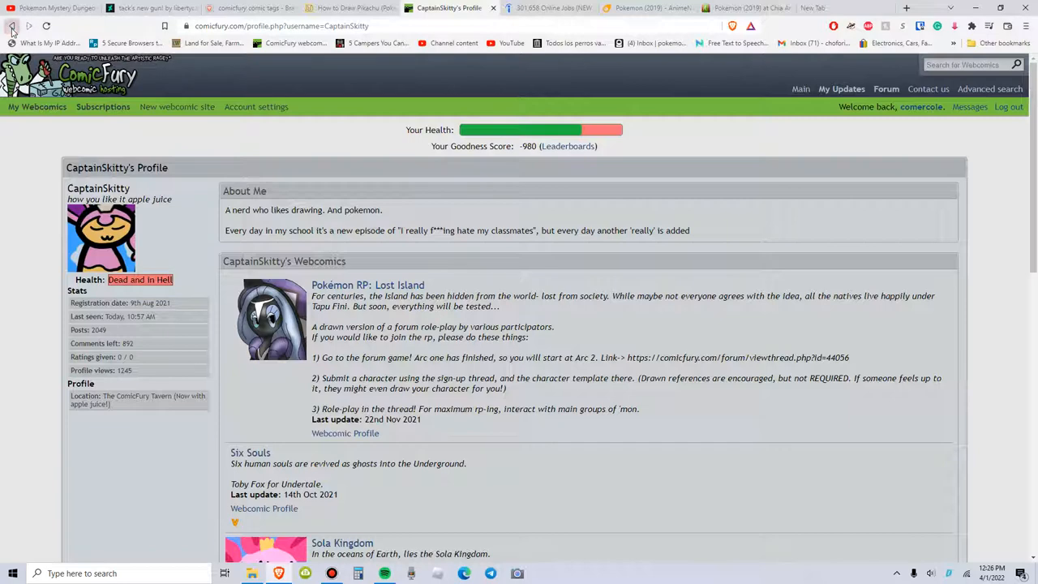
pyautogui.click(567, 146)
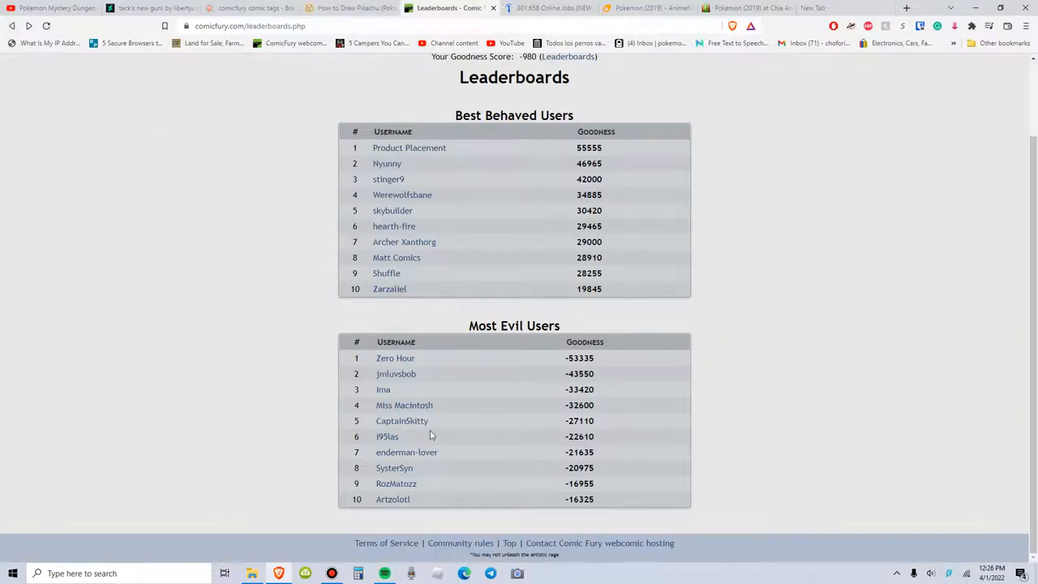
pyautogui.moveTo(503, 353)
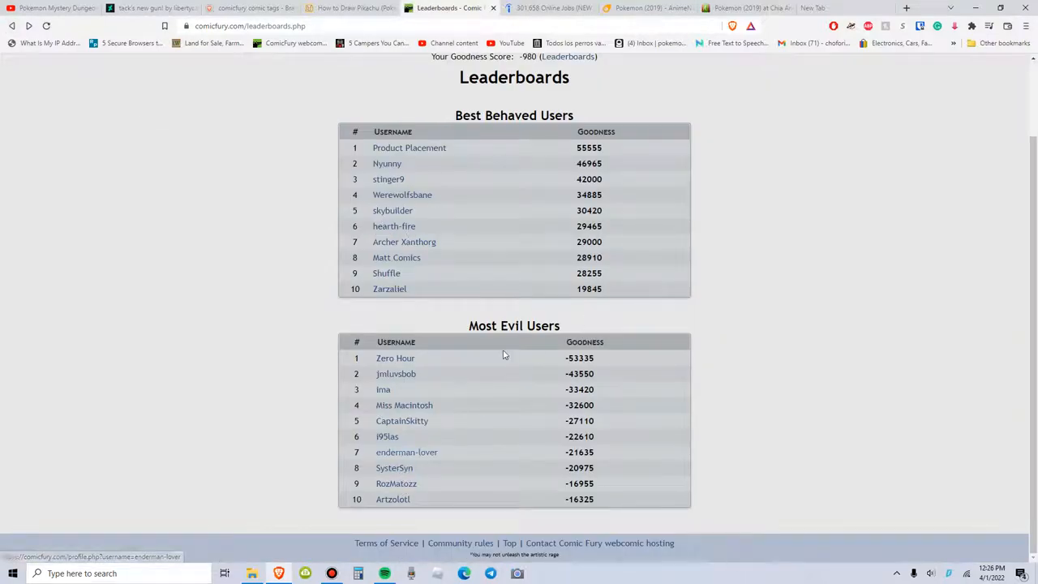
pyautogui.scroll(3)
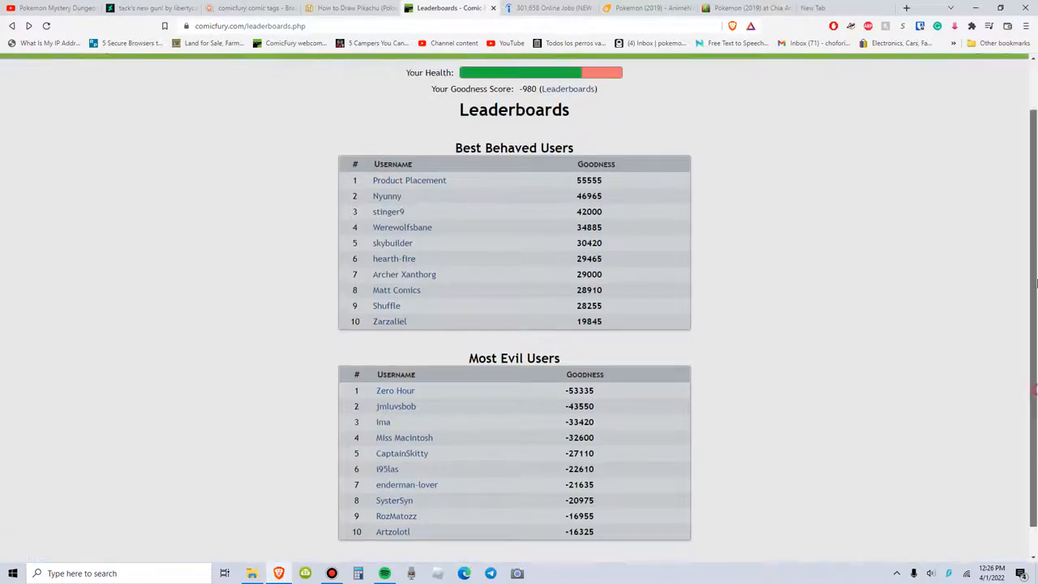
pyautogui.scroll(3)
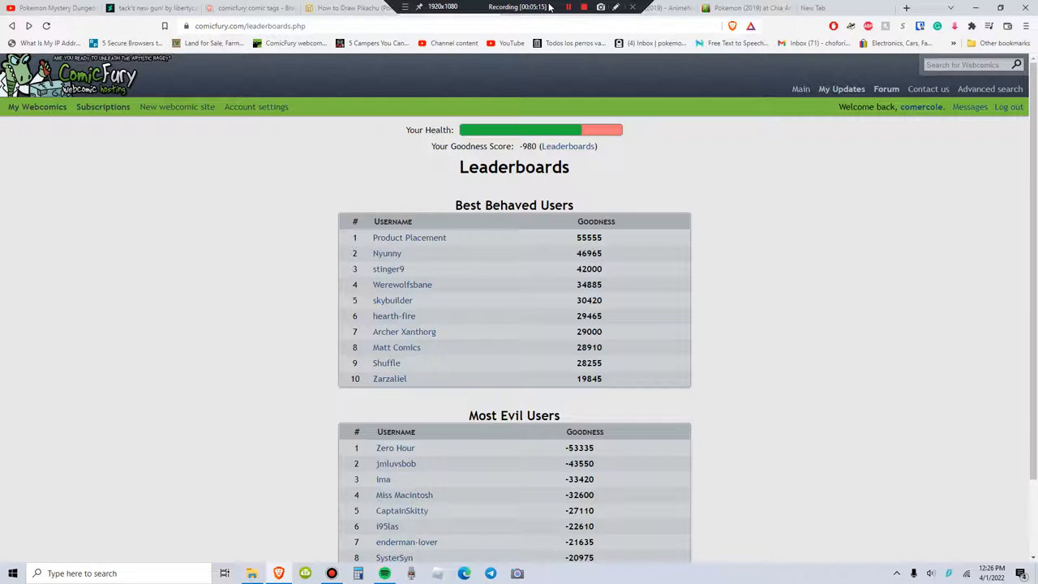
pyautogui.click(584, 6)
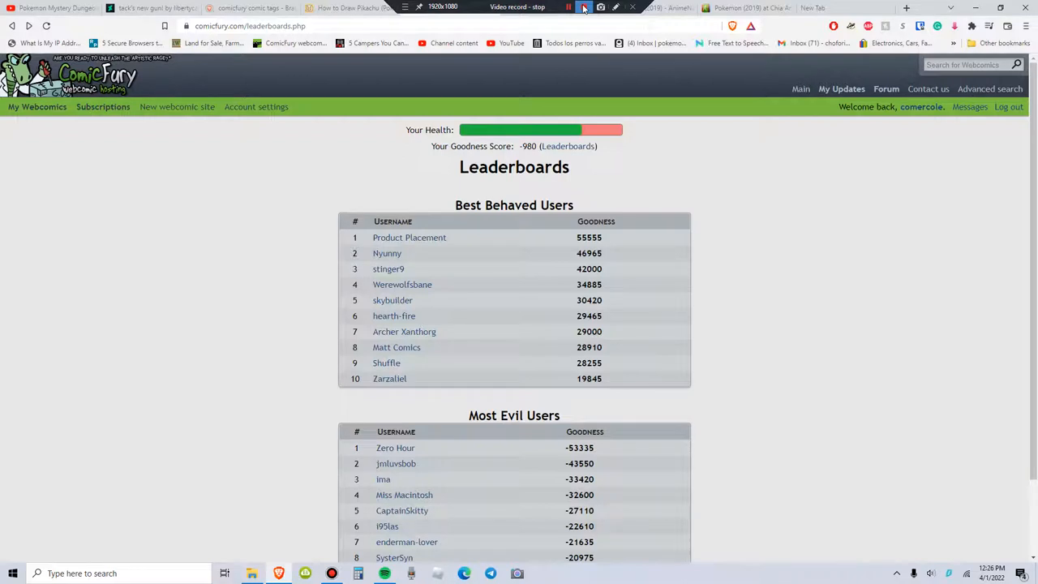
pyautogui.click(584, 6)
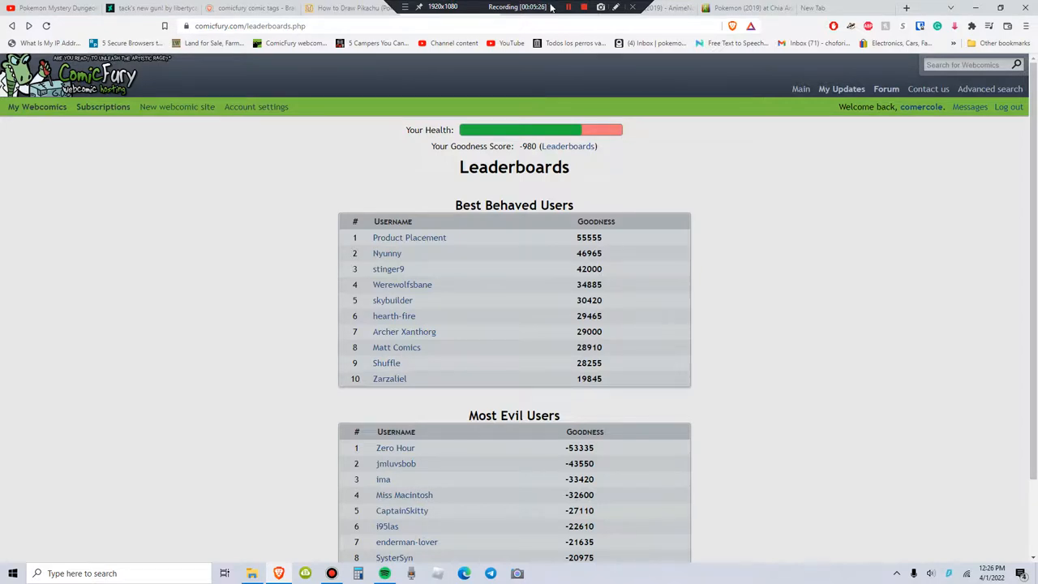
pyautogui.click(584, 6)
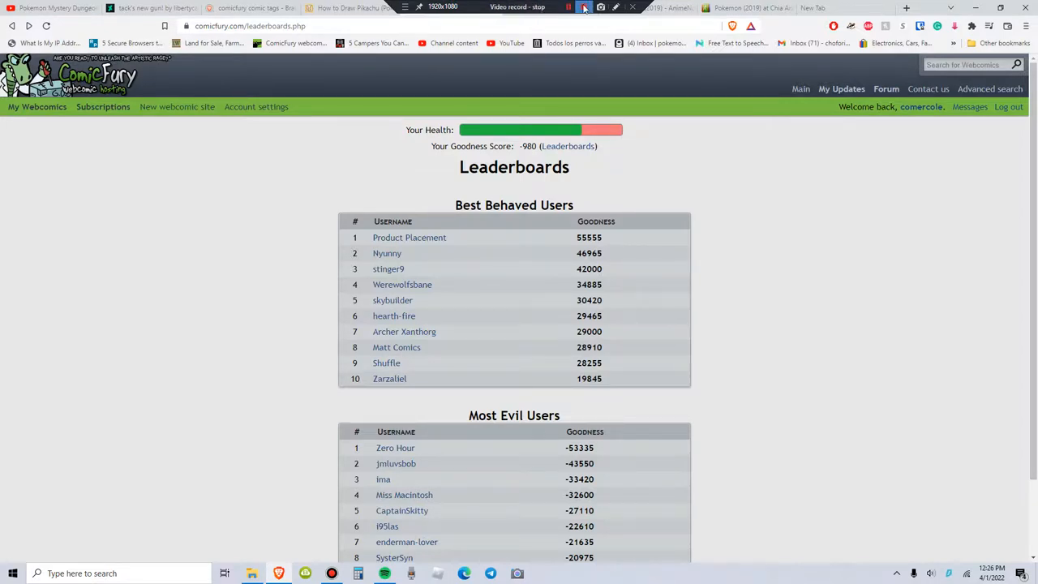